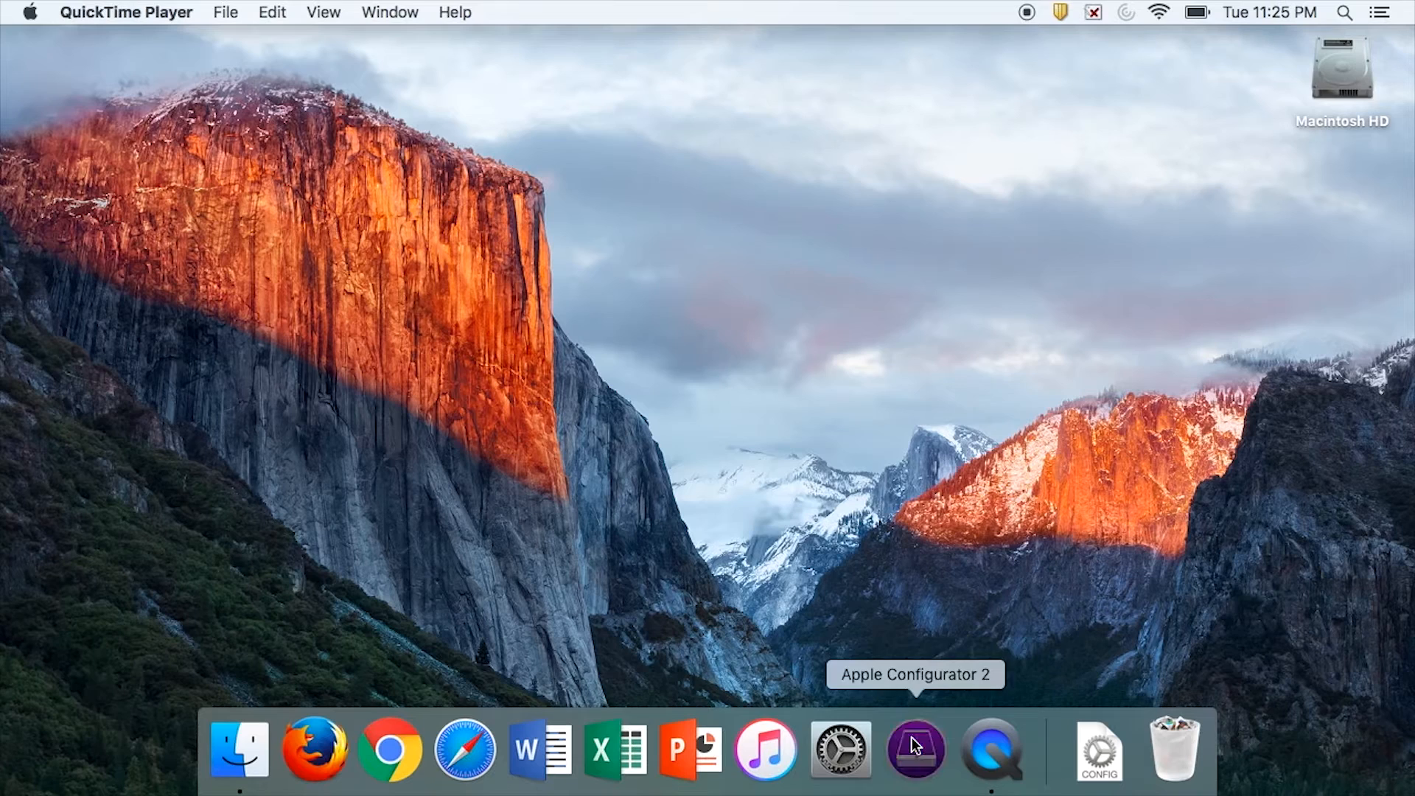
Step: Launch Apple Configurator 2 and open the connected iPad's context menu showing Restore
left_click(915, 749)
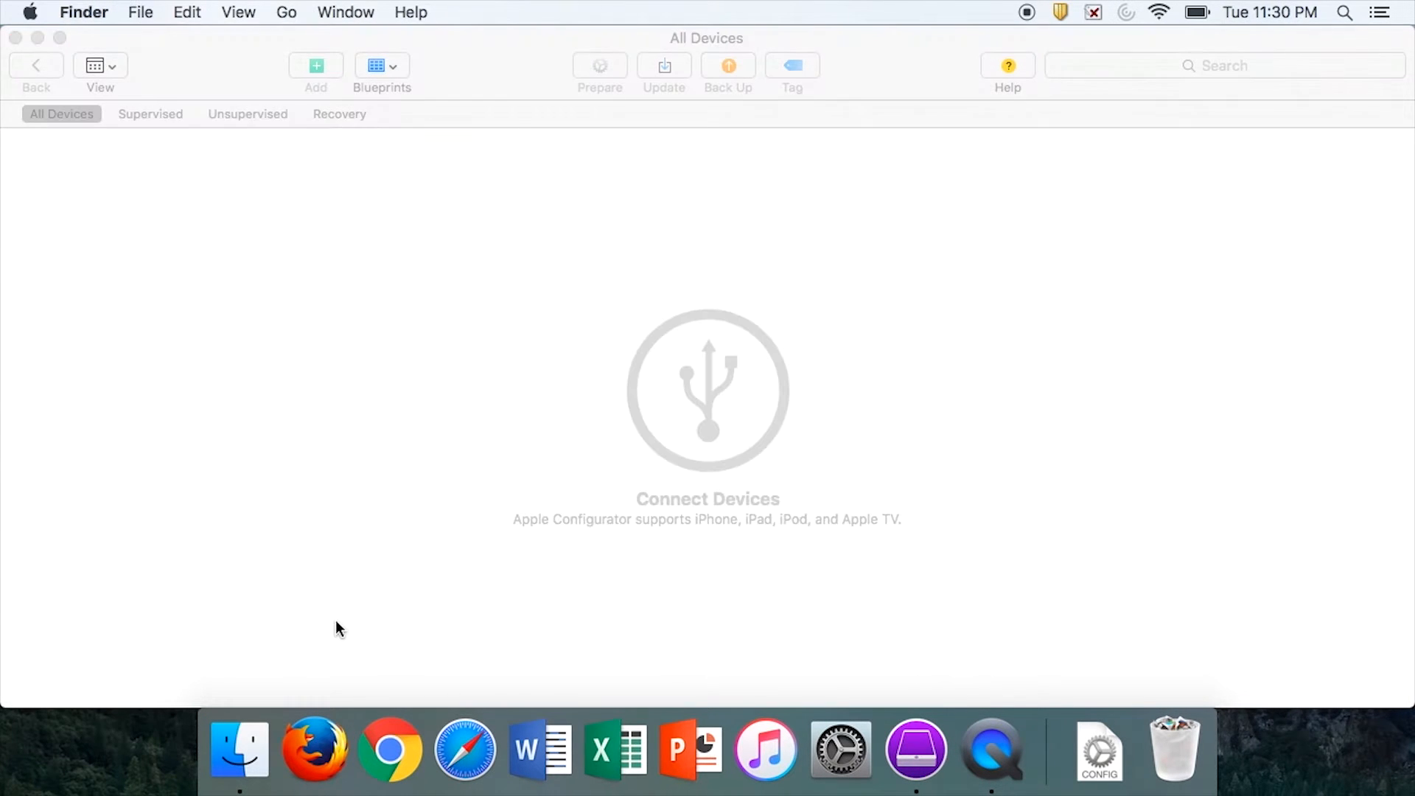
right_click(89, 177)
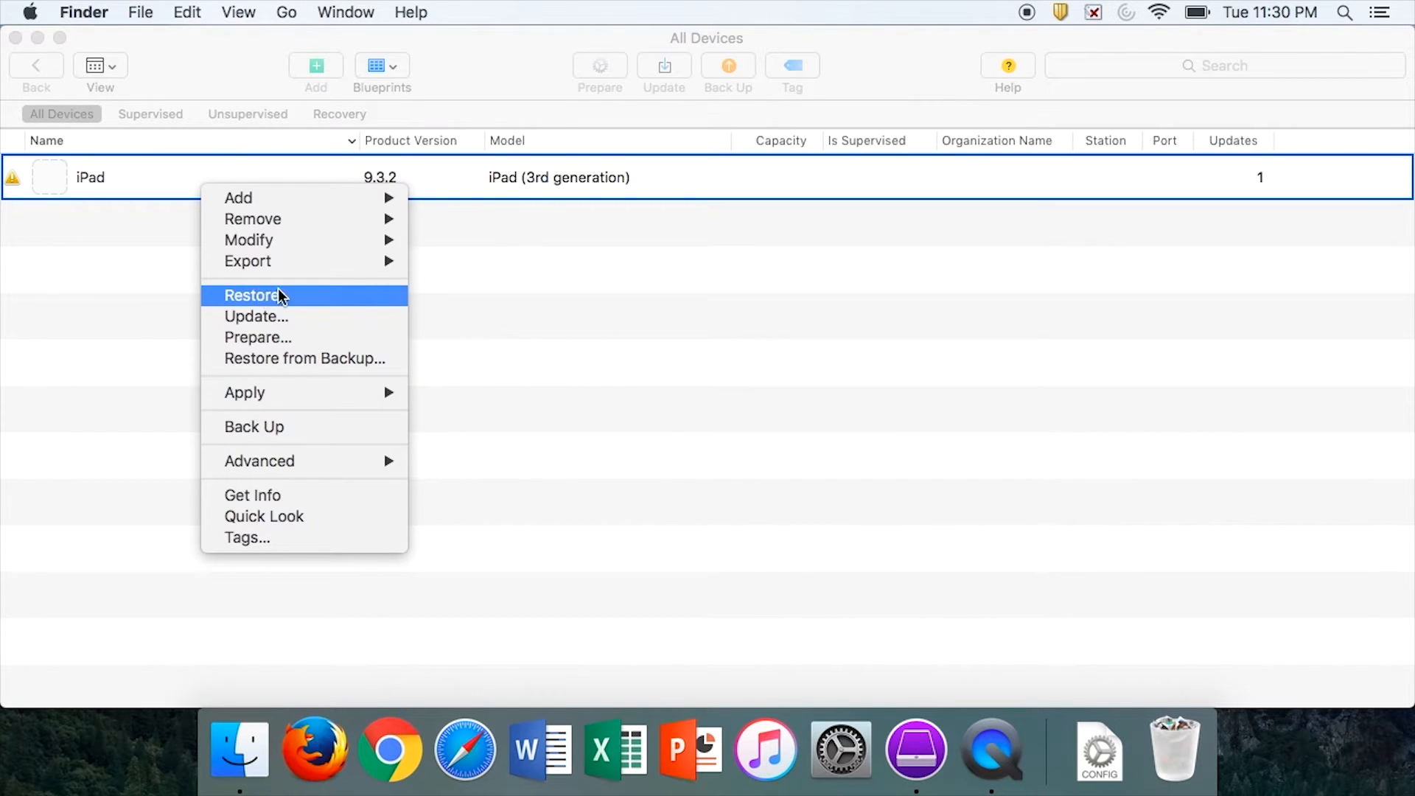
mouse_move(316, 426)
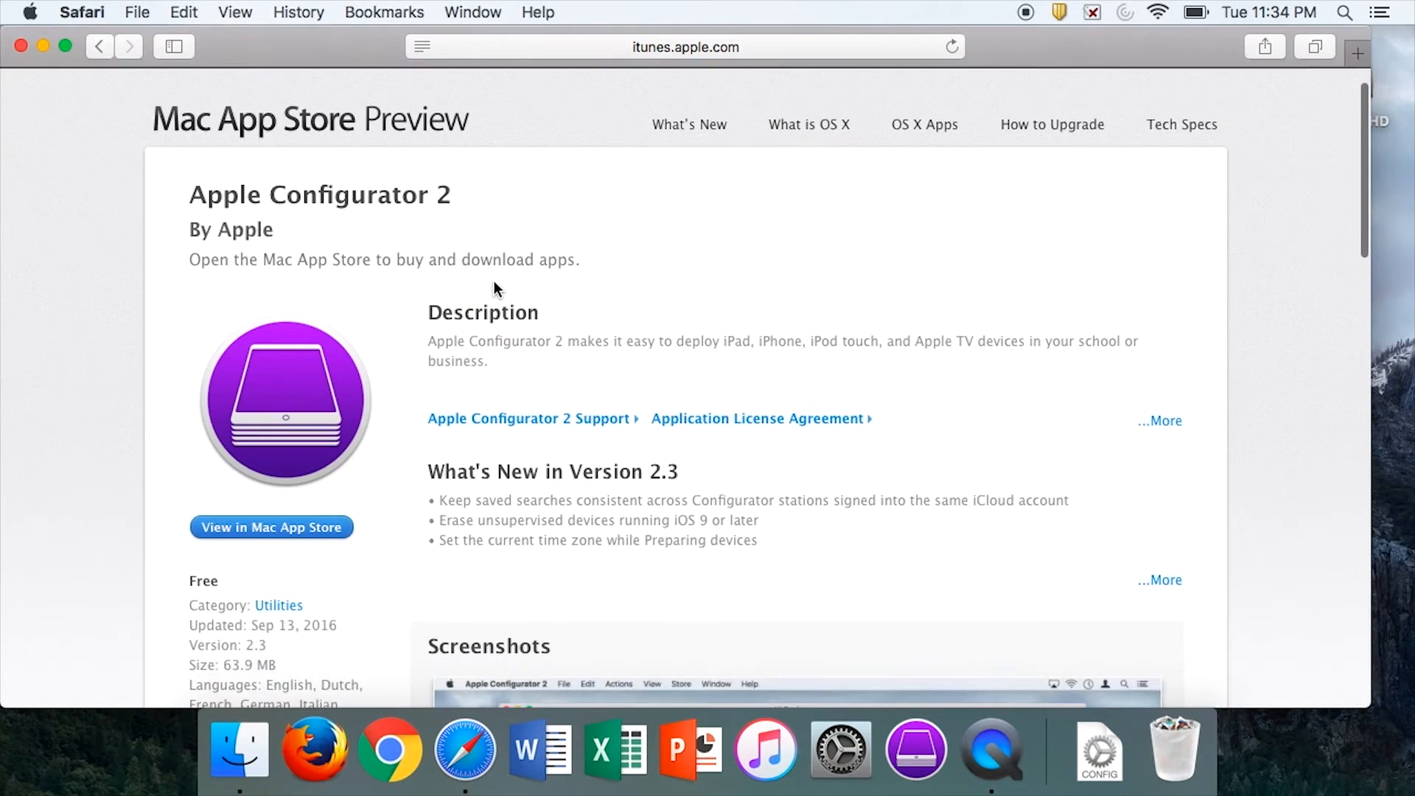
Step: View the Apple Configurator 2 Mac App Store Preview page with description and version details
left_click(270, 527)
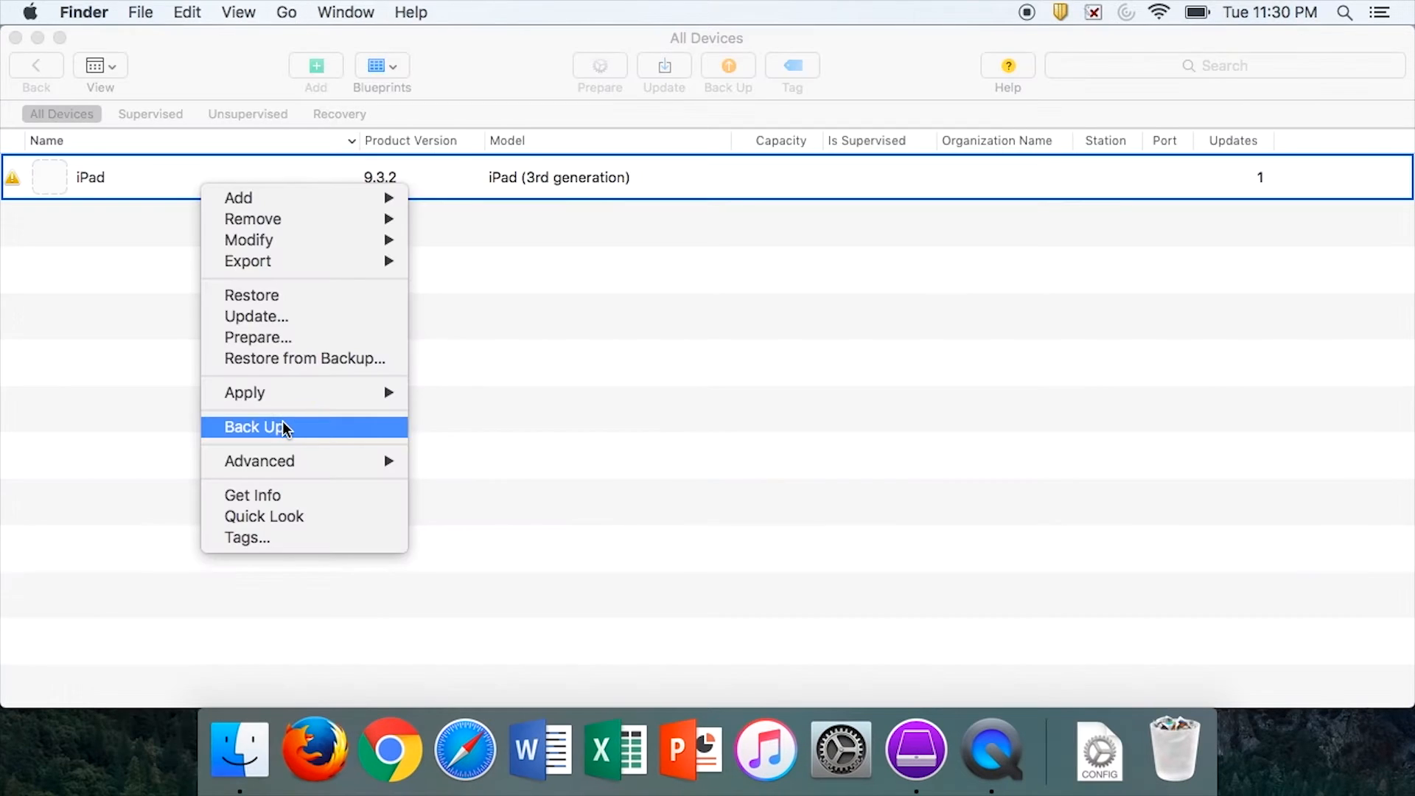
mouse_move(261, 294)
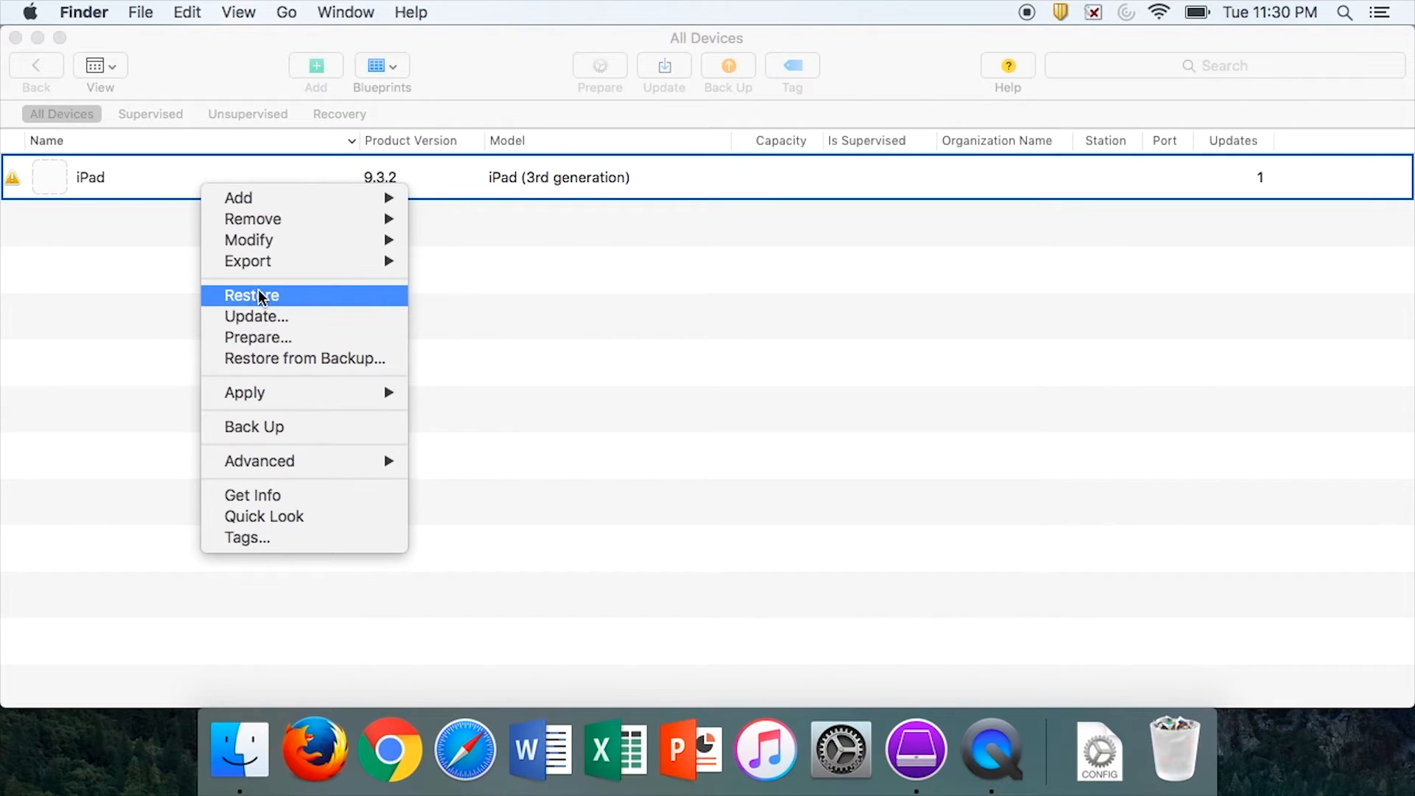